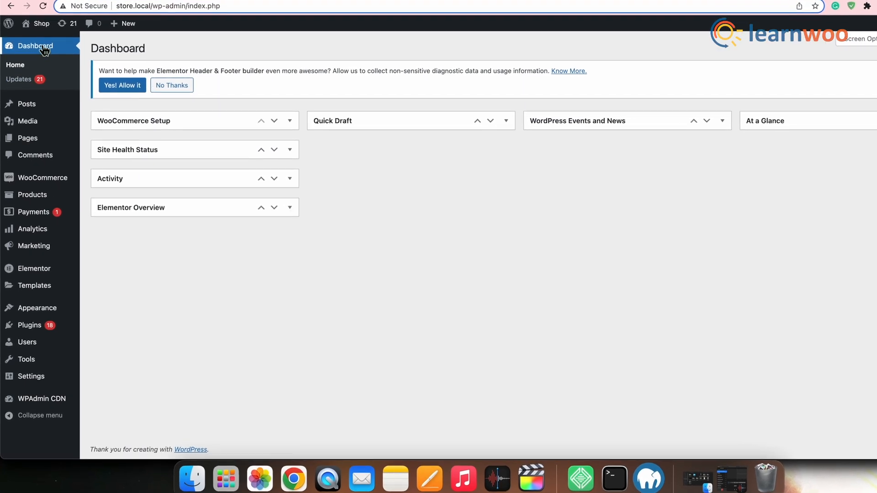
Step: Scroll through the Twenty Twenty stylesheet in the theme file editor
scroll("down", 3)
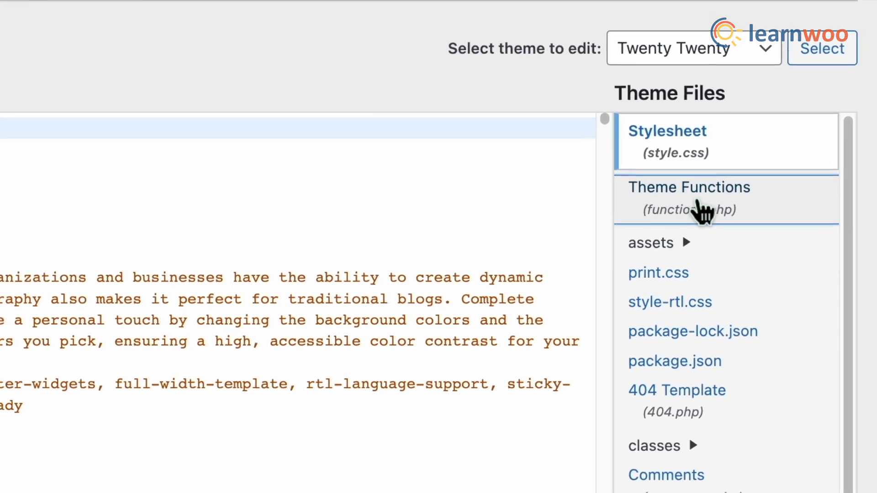
Step: Add the Hide Price Range snippet to functions.php, update the file, and return to the Shoes tab
left_click(689, 198)
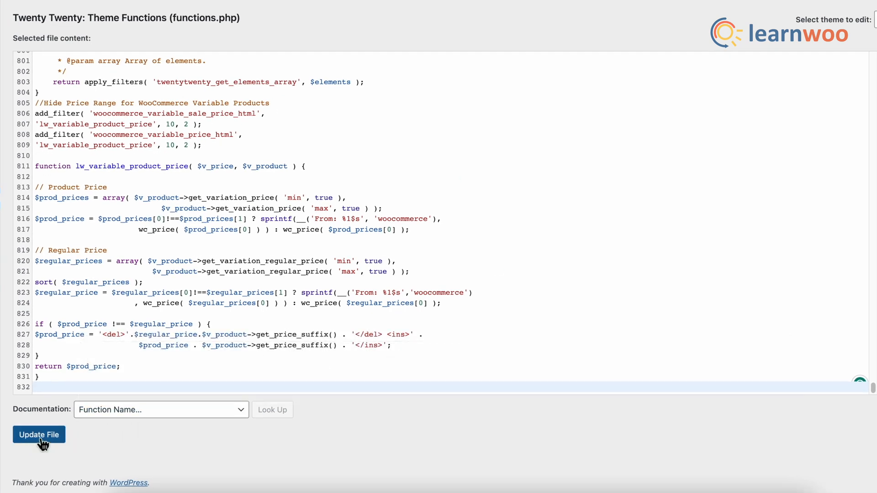
left_click(38, 435)
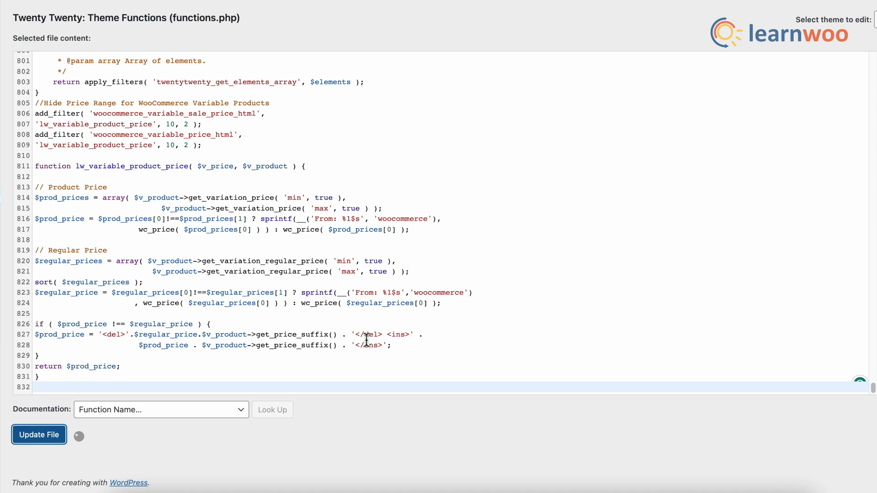
left_click(39, 435)
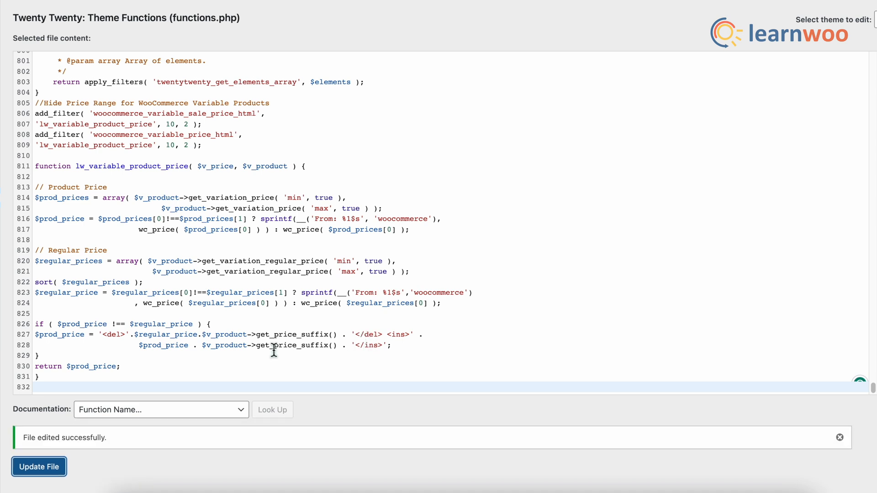
left_click(205, 22)
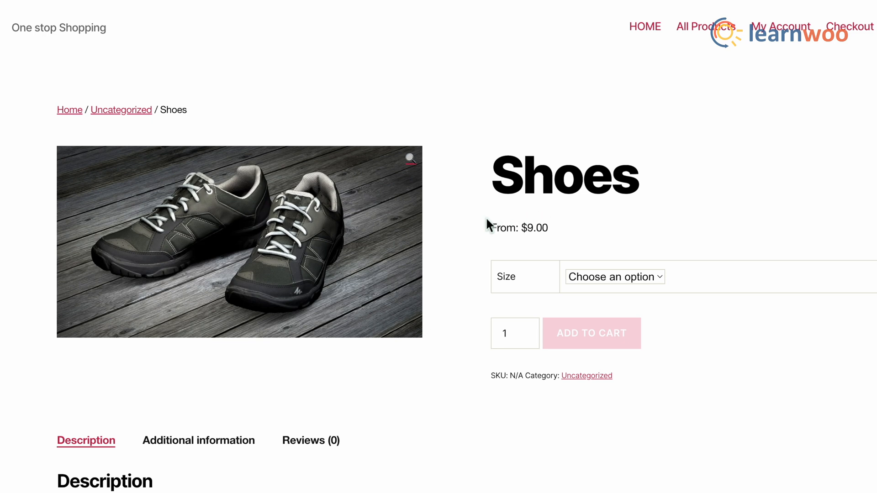
mouse_move(561, 242)
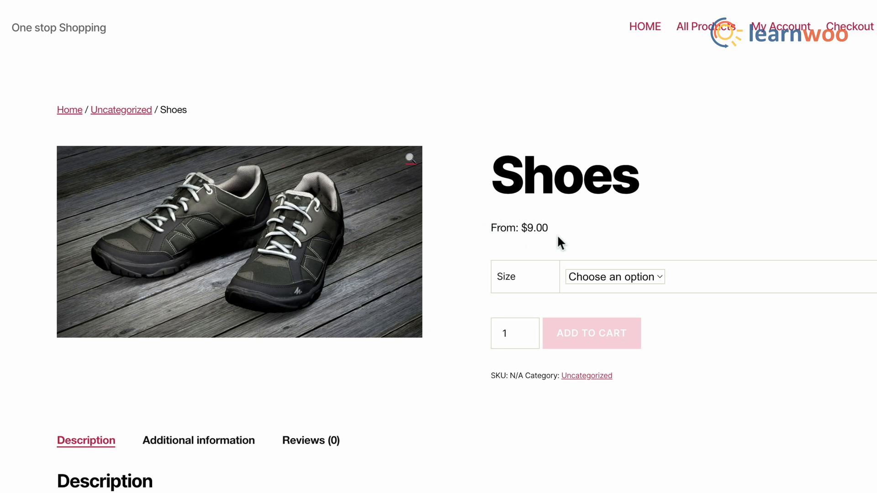
mouse_move(559, 244)
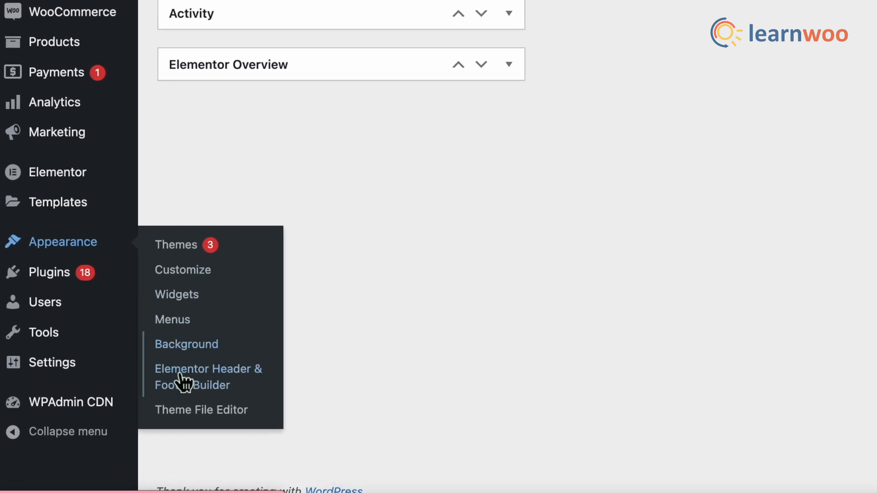
Step: Reopen Twenty Twenty's functions.php via Appearance > Theme File Editor
scroll("down", 3)
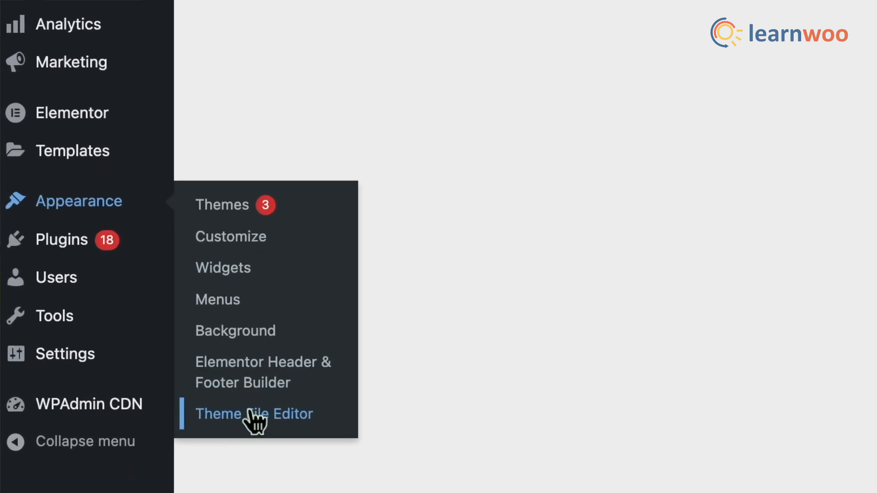
left_click(253, 414)
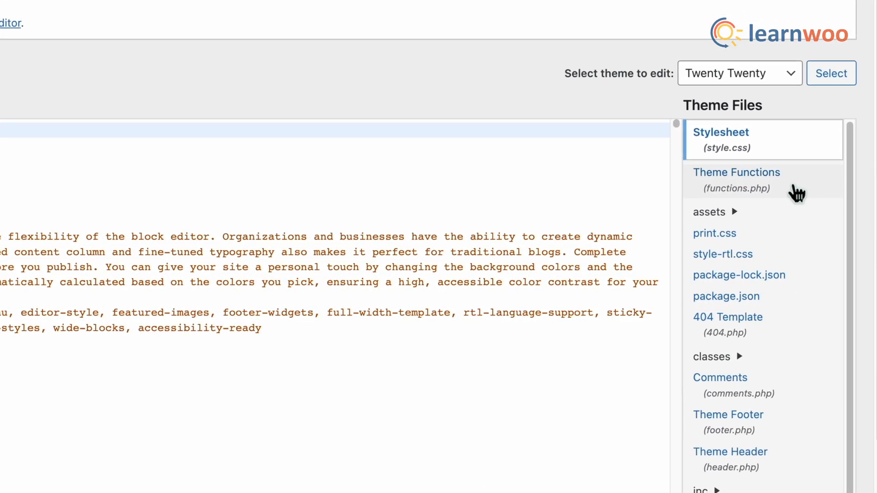
left_click(737, 177)
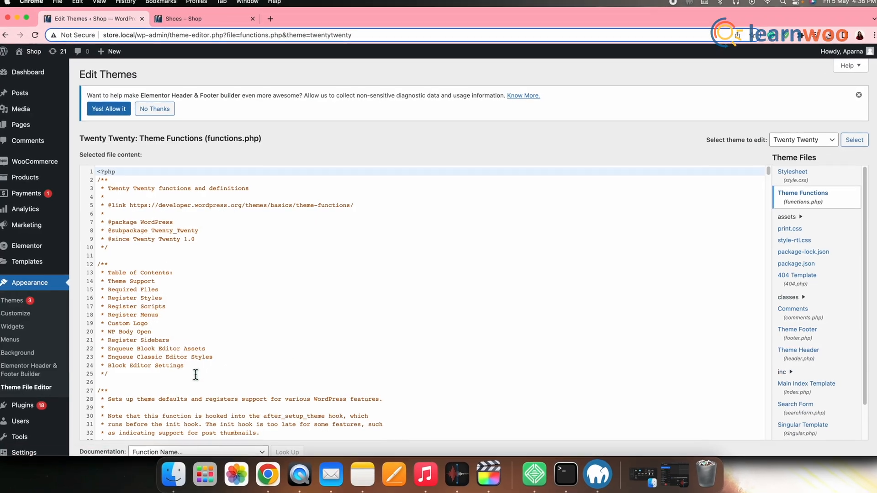
Step: Append the Hide From:$X snippet below the first one in functions.php and update the file
scroll("down", 3)
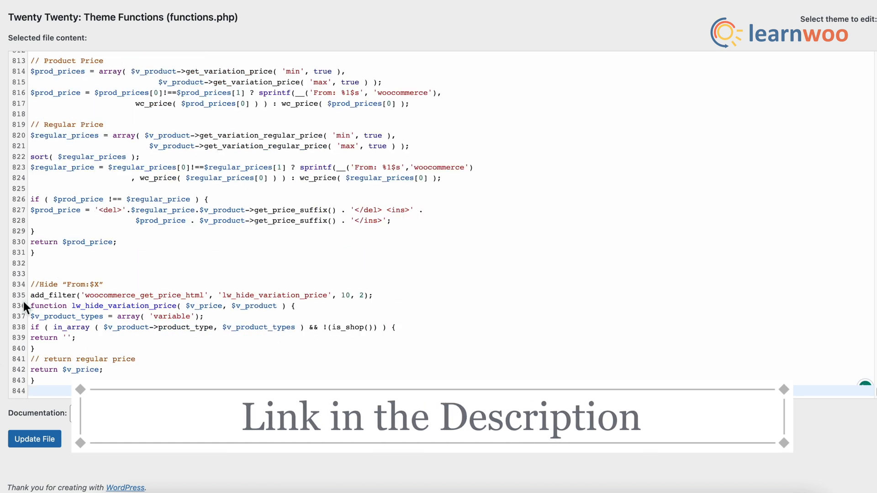
left_click(33, 440)
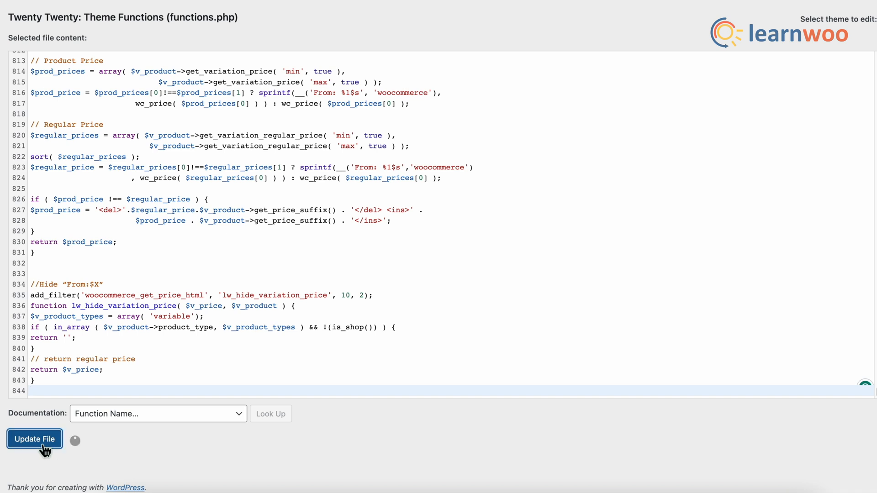
mouse_move(165, 431)
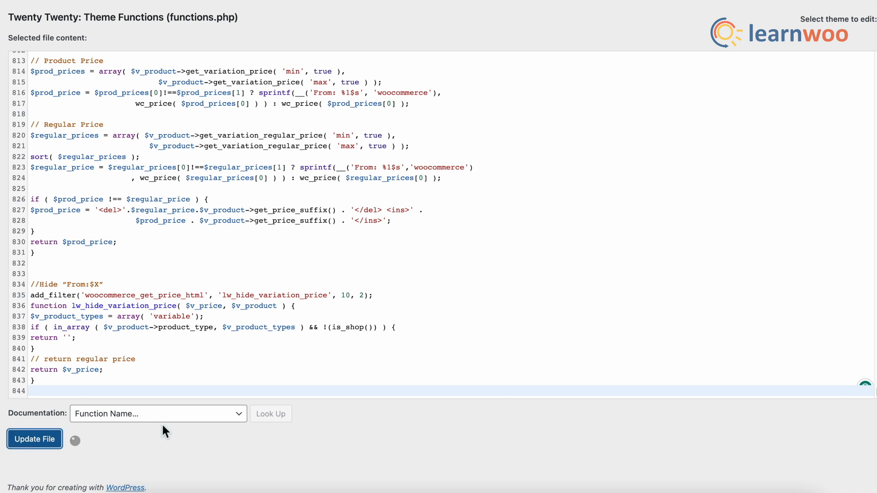
left_click(34, 439)
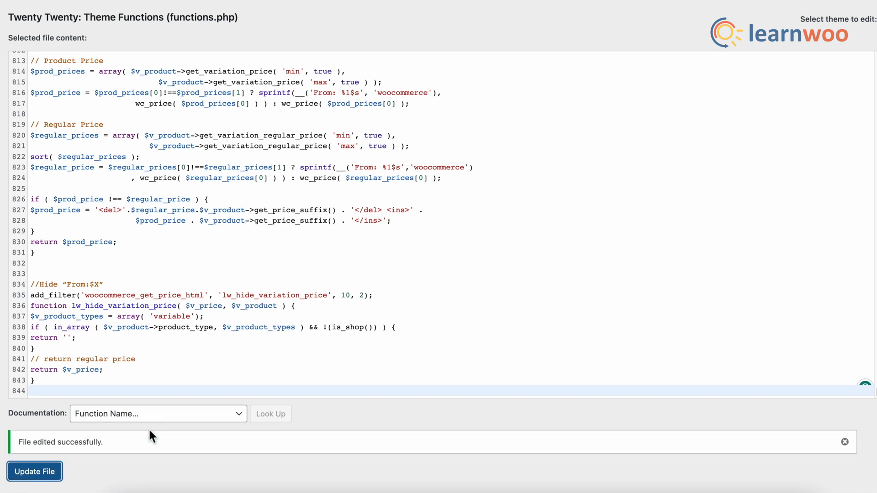
mouse_move(29, 444)
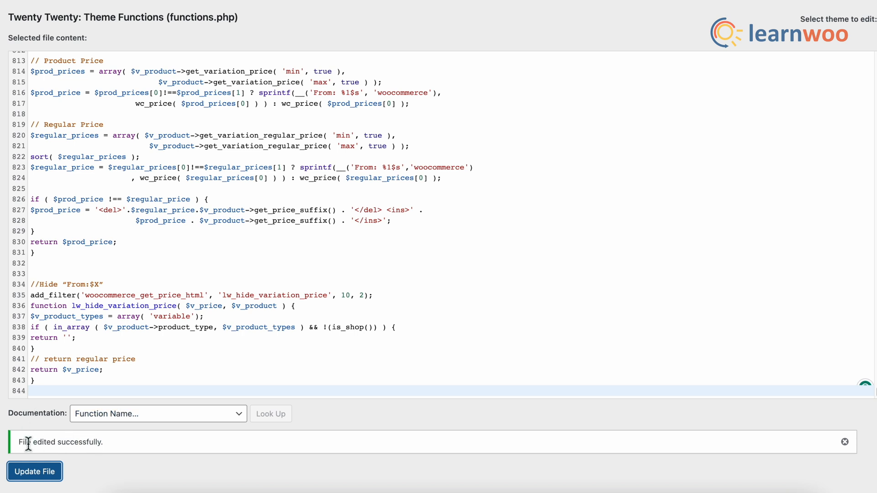
mouse_move(184, 109)
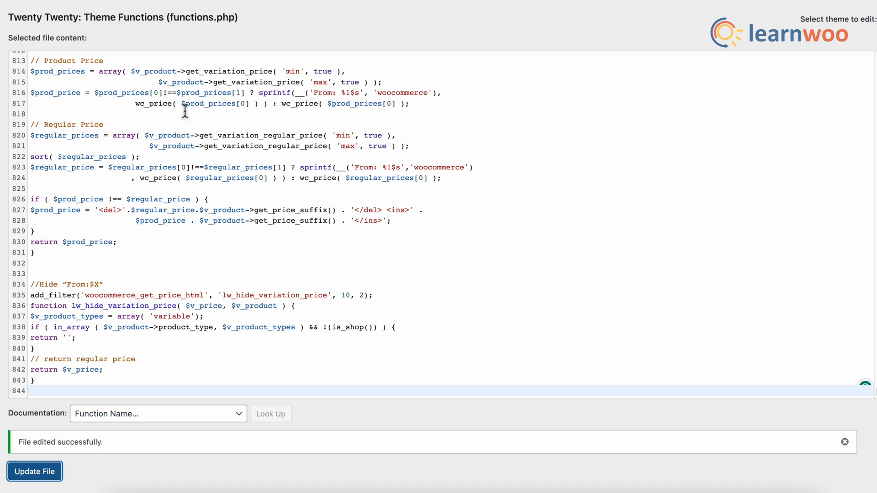
Step: Reload the Shoes product page and confirm no price shows above the size chooser
left_click(201, 4)
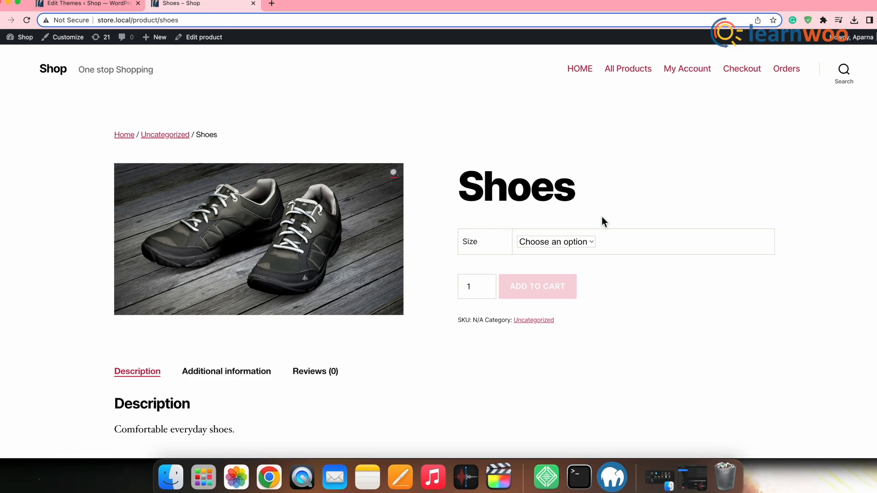
scroll("down", 3)
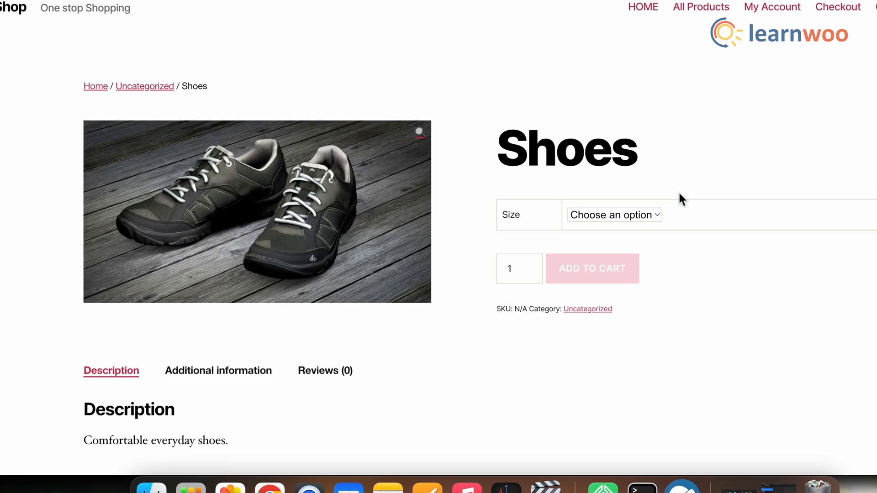
scroll("down", 3)
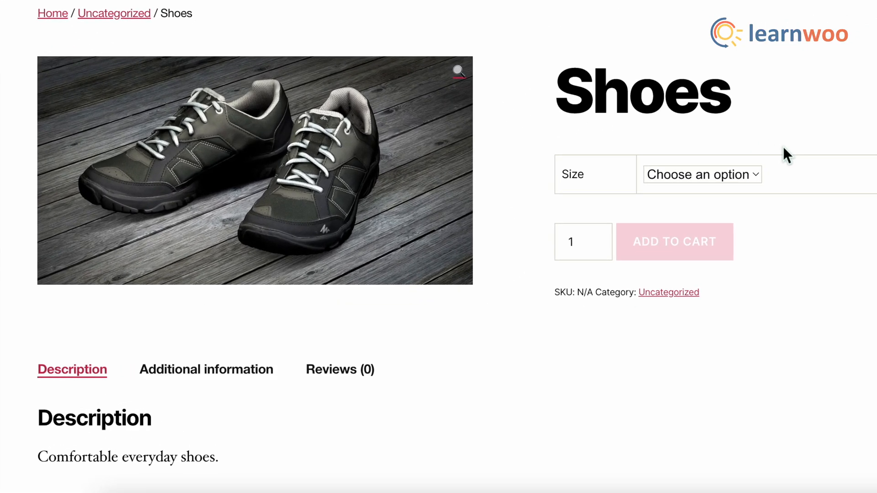